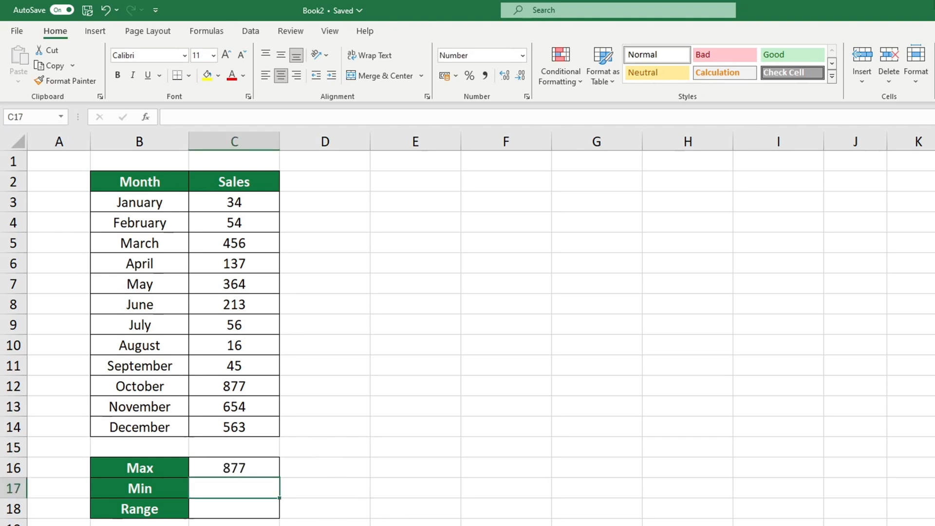
# - Enter =MAX(C3:C14) in the Max cell C16 to get 877
pyautogui.write('16')
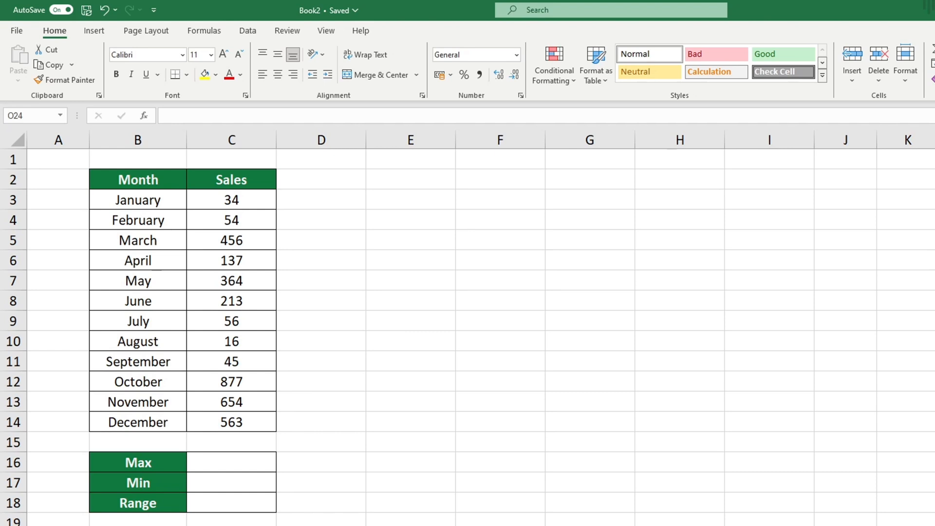
pyautogui.click(231, 463)
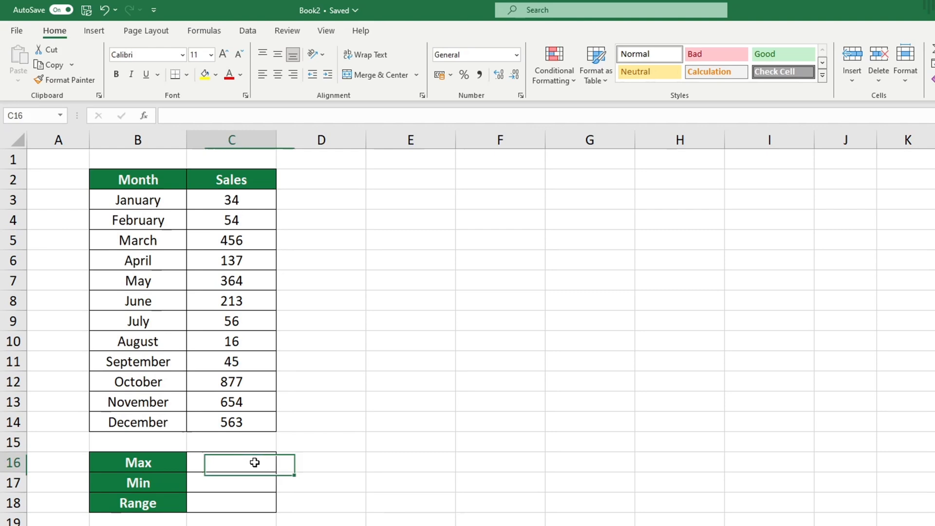
pyautogui.write('=')
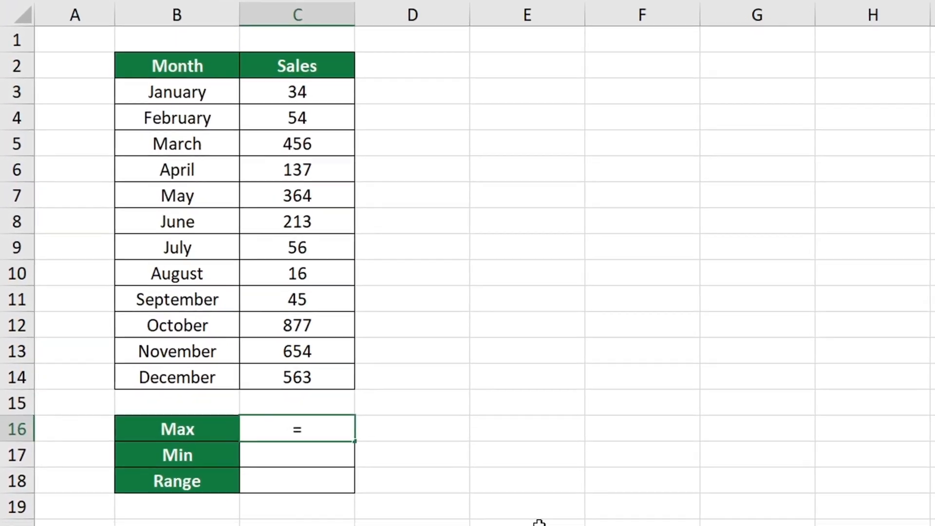
pyautogui.write('MA')
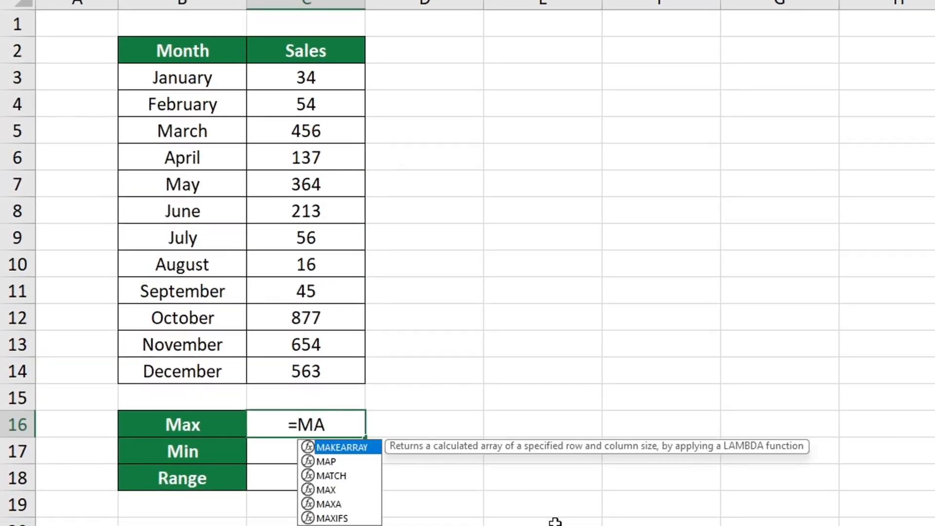
pyautogui.write('X')
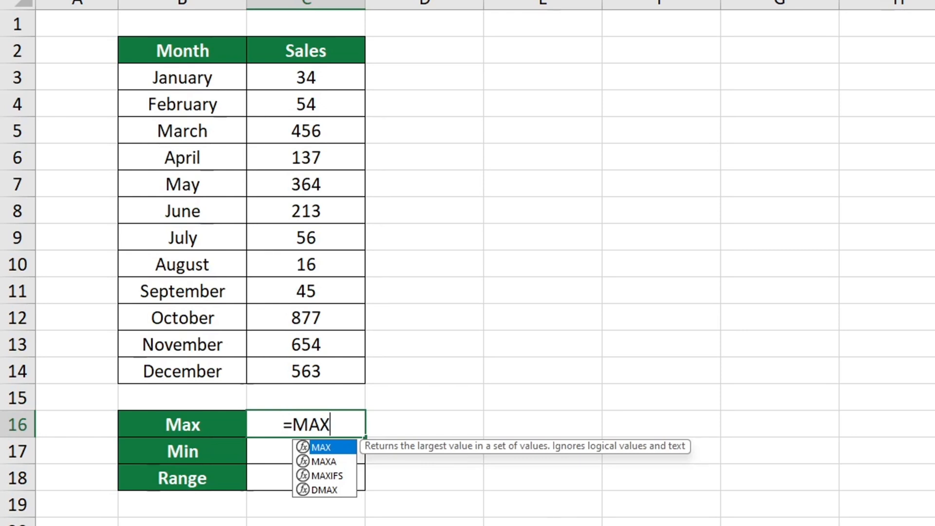
pyautogui.moveTo(338, 462)
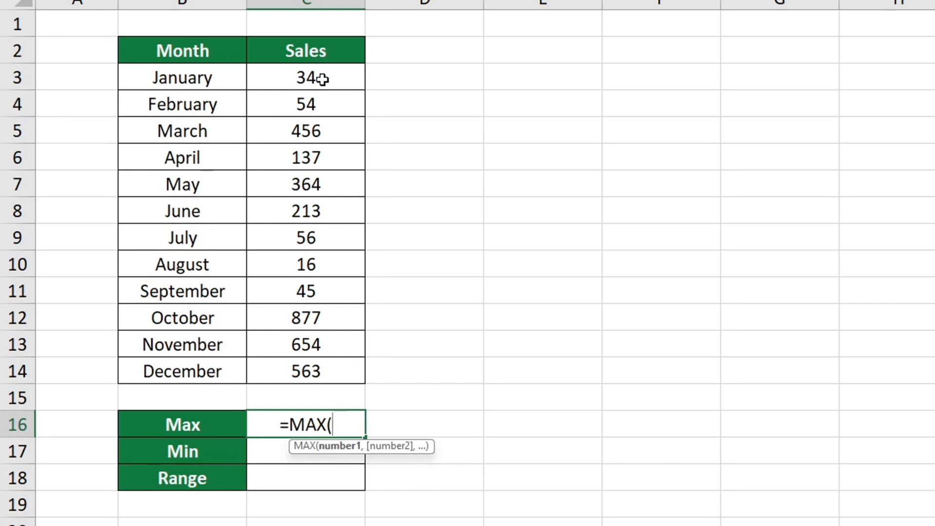
pyautogui.moveTo(305, 77); pyautogui.dragTo(305, 370)
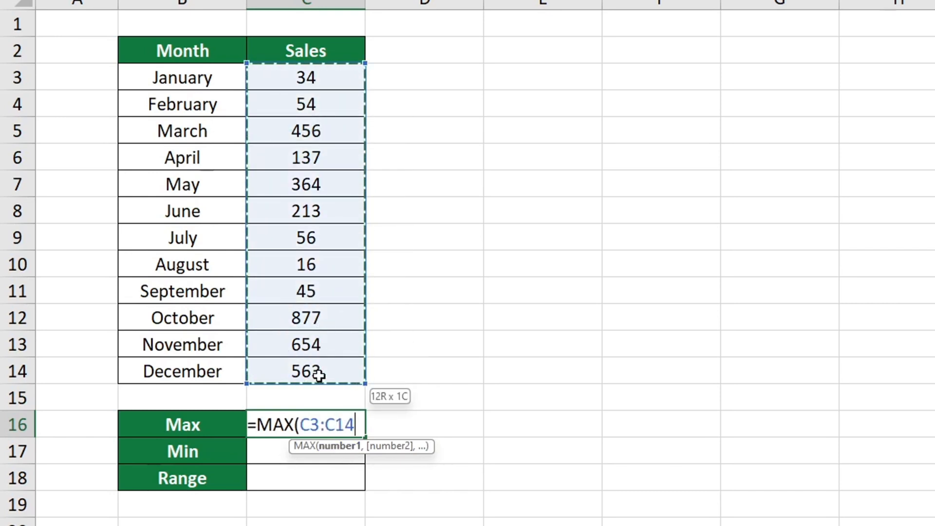
pyautogui.write(')')
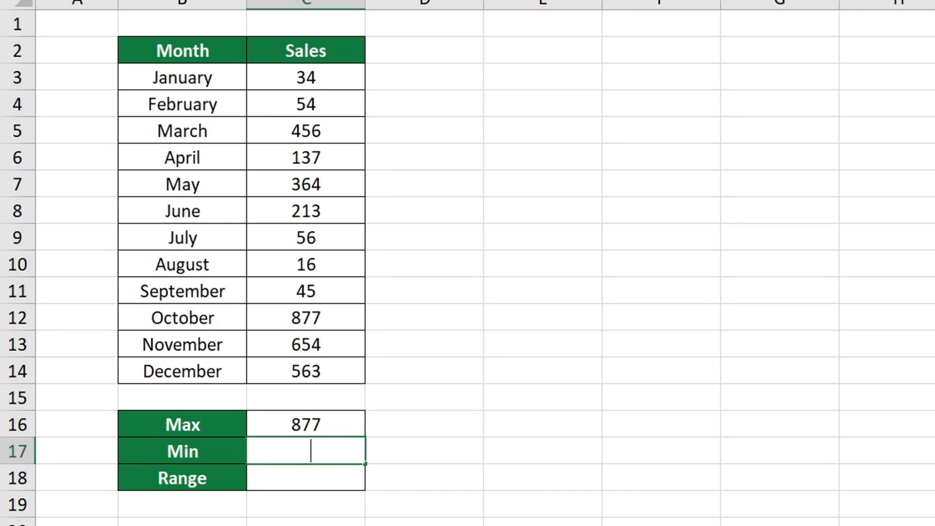
# - Enter =MIN(C3:C14) in the Min cell C17 to get 16
pyautogui.write('=')
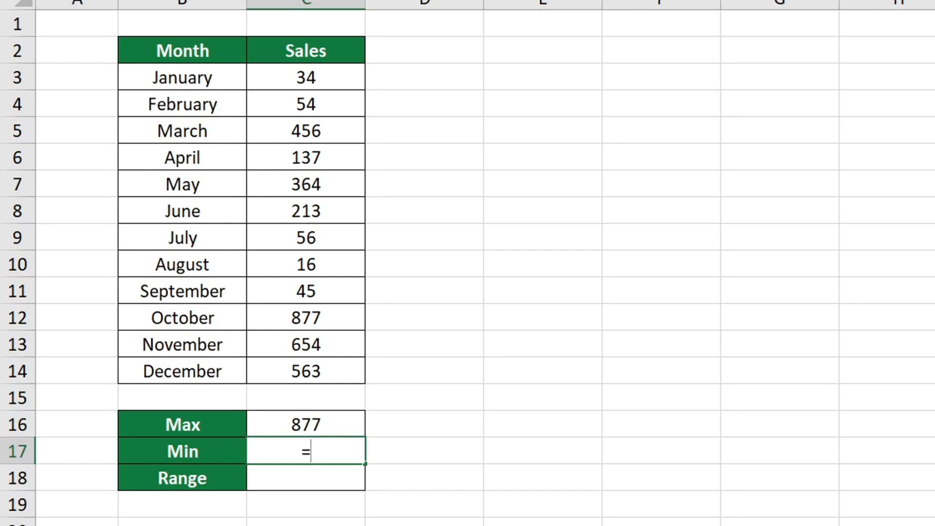
pyautogui.write('MIN')
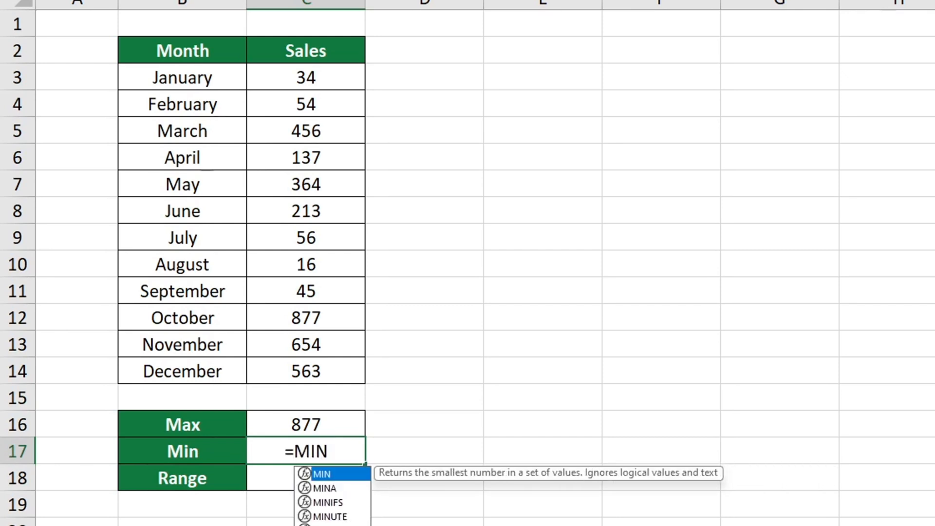
pyautogui.write('(')
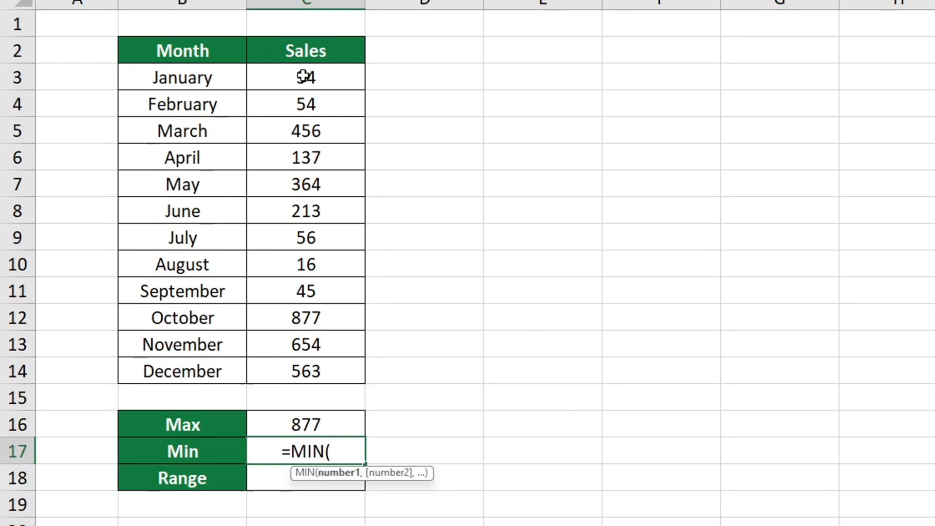
pyautogui.moveTo(305, 77); pyautogui.dragTo(305, 370)
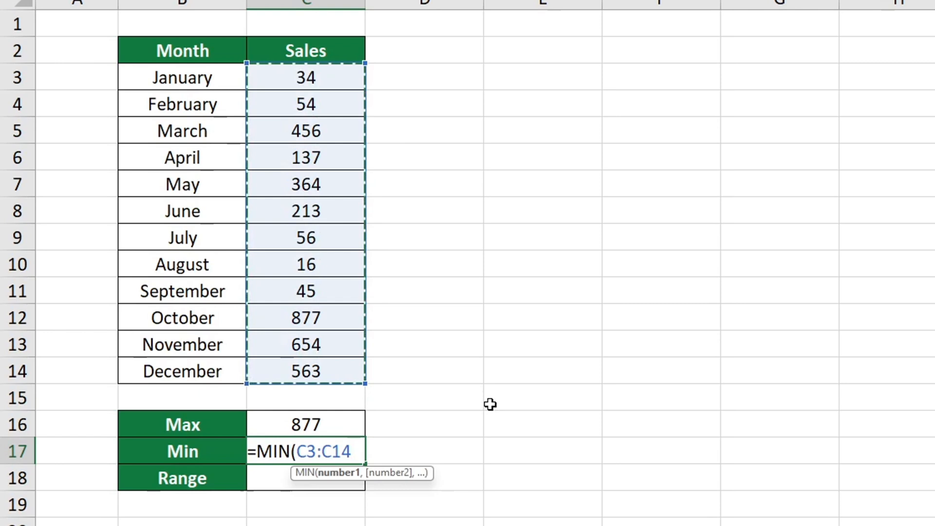
pyautogui.press('enter')
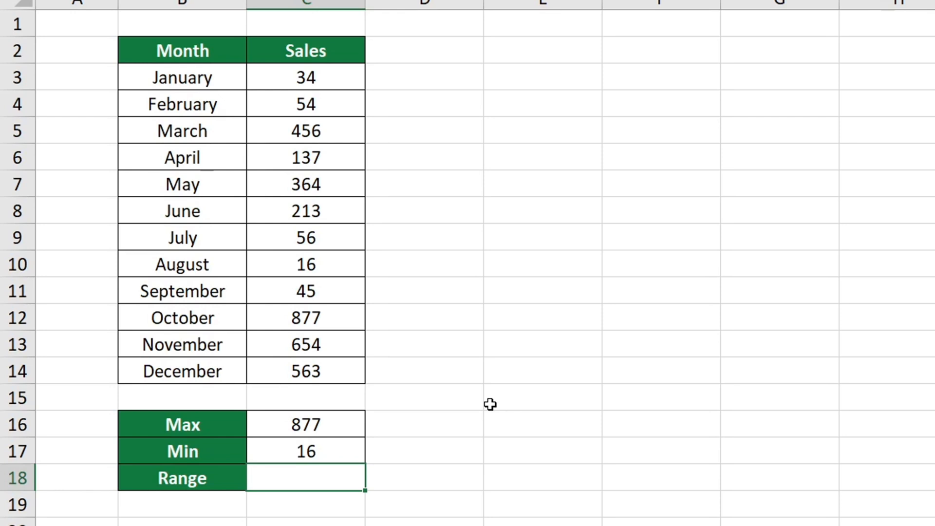
pyautogui.write('=')
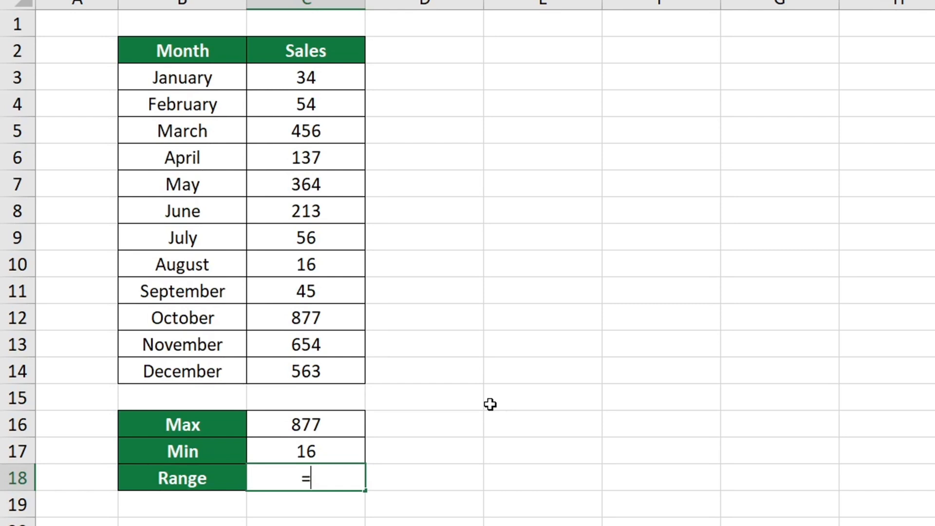
pyautogui.moveTo(344, 418)
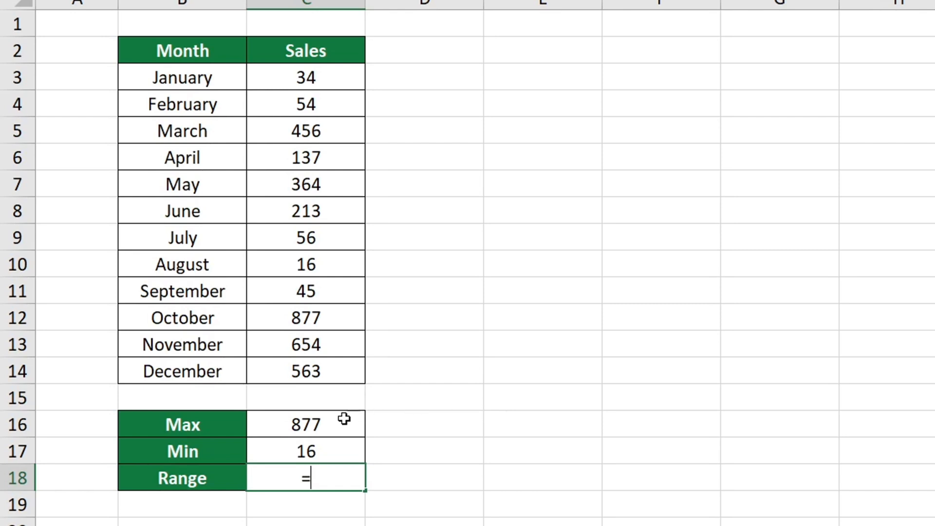
# - Build the Range formula =C16-C17 subtracting Min from Max
pyautogui.click(304, 424)
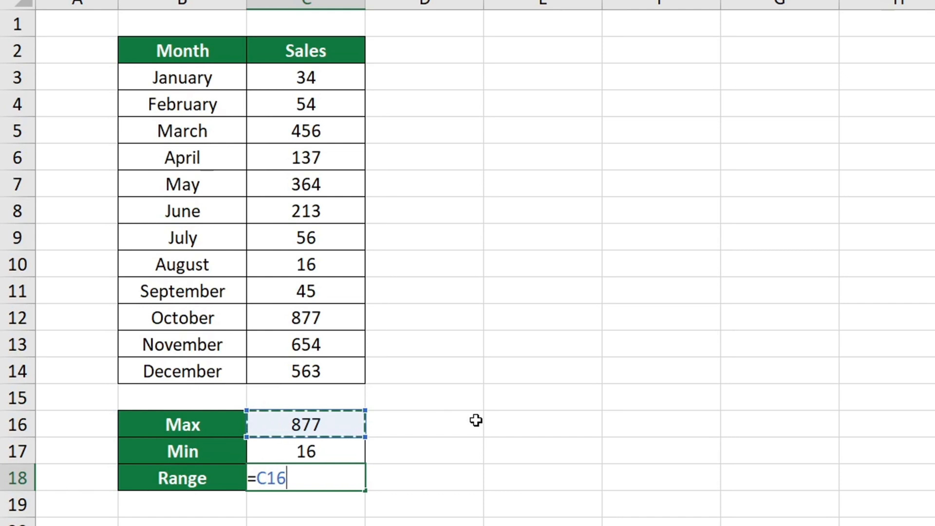
pyautogui.write('-')
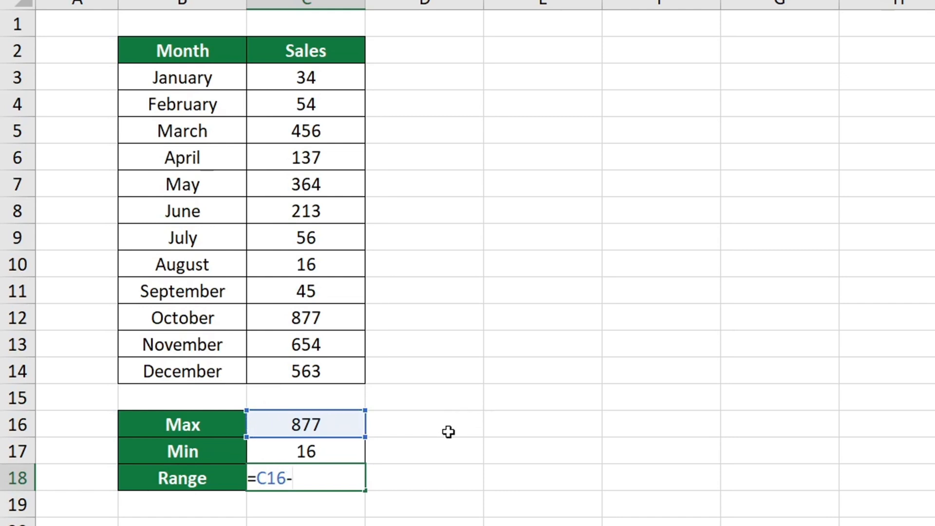
pyautogui.click(304, 451)
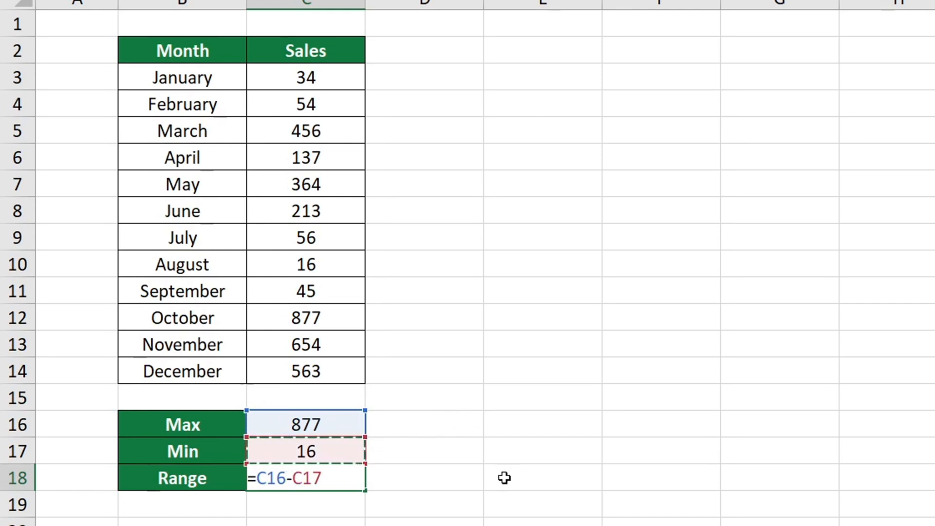
pyautogui.moveTo(599, 502)
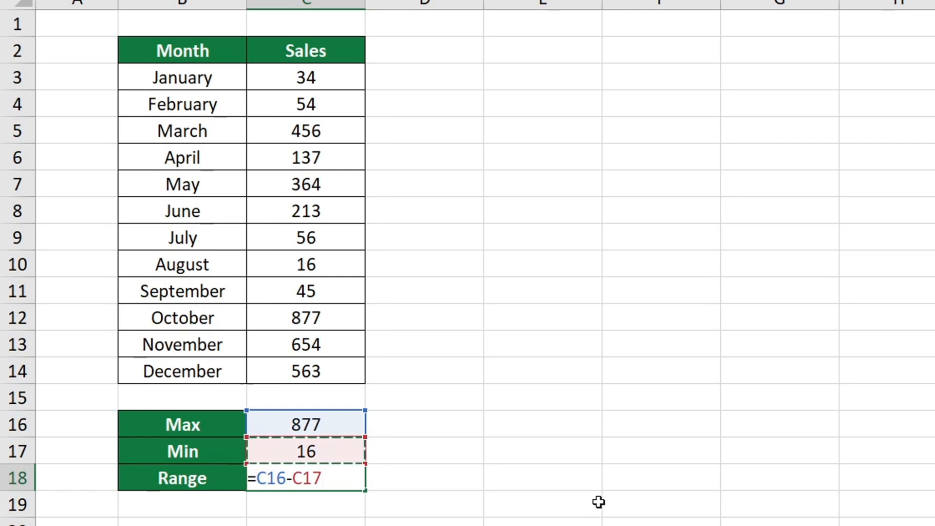